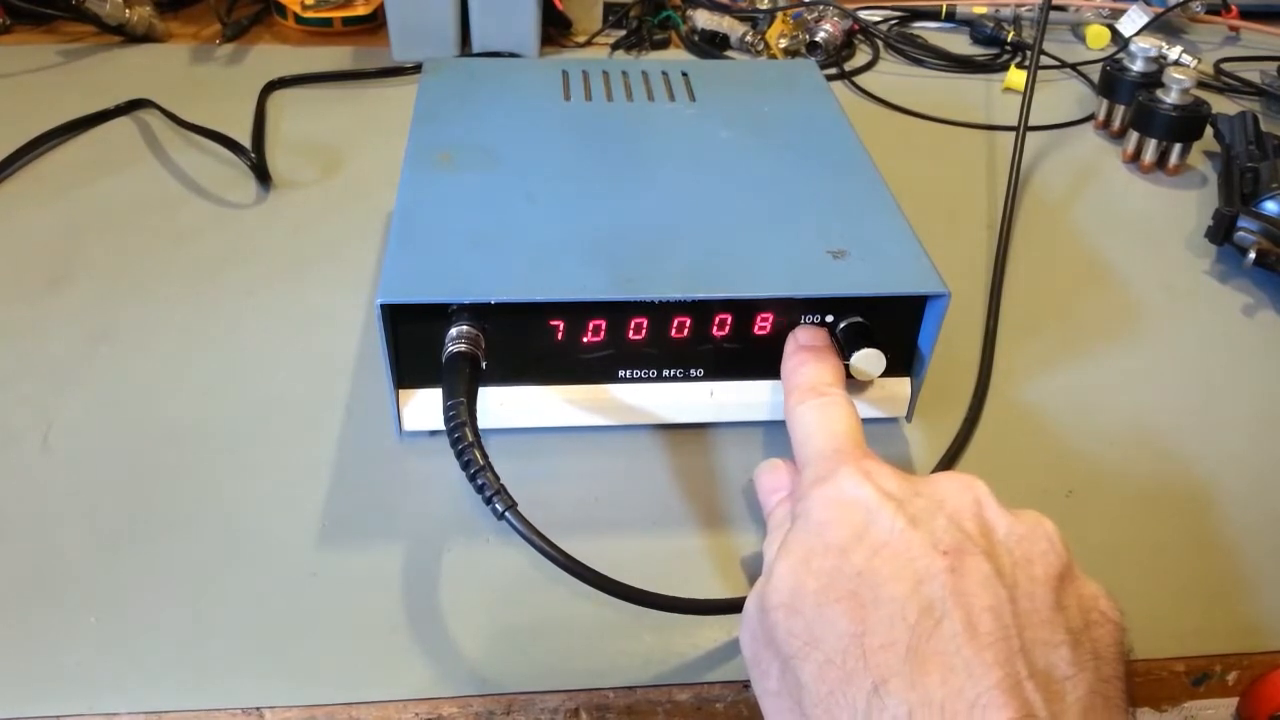
left_click(795, 332)
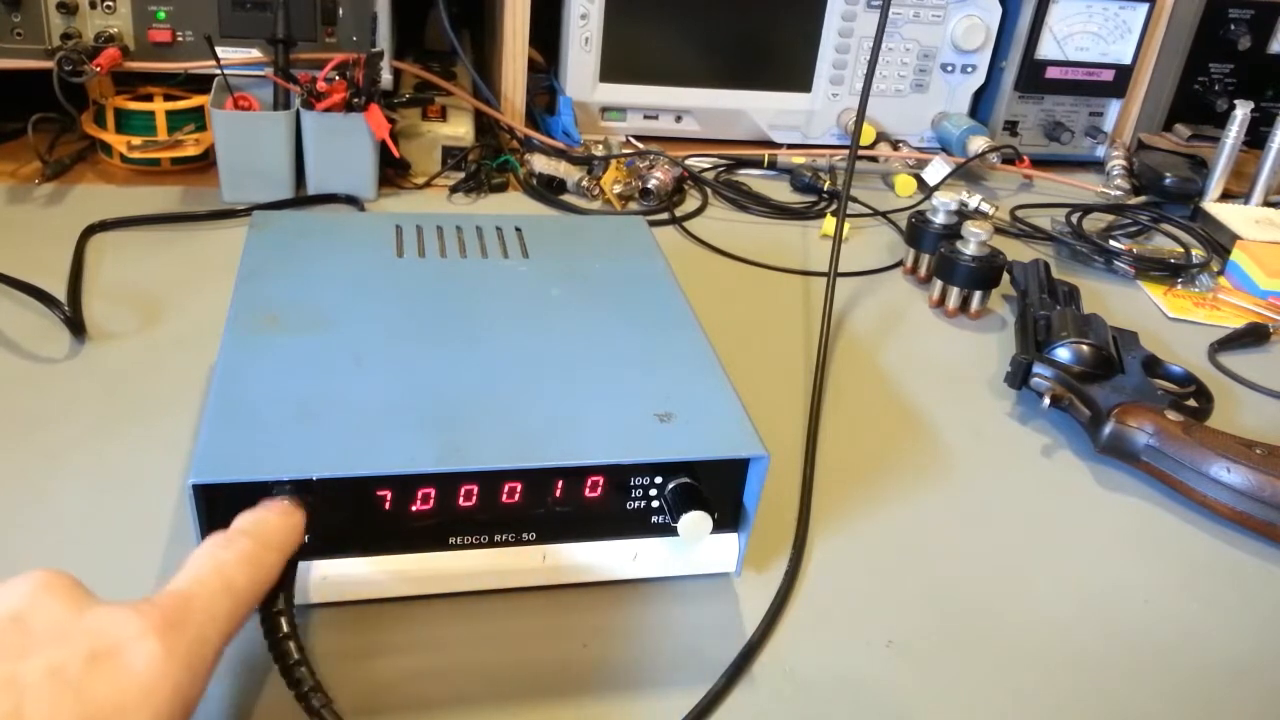
left_click(290, 510)
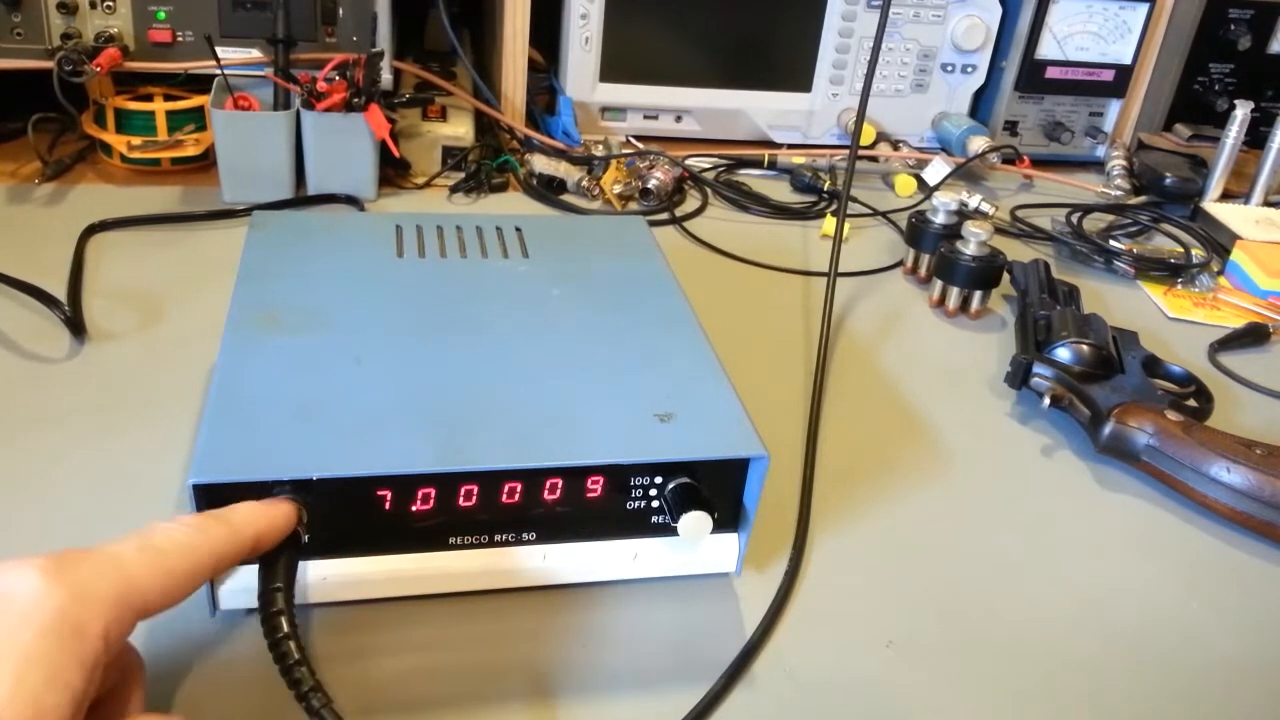